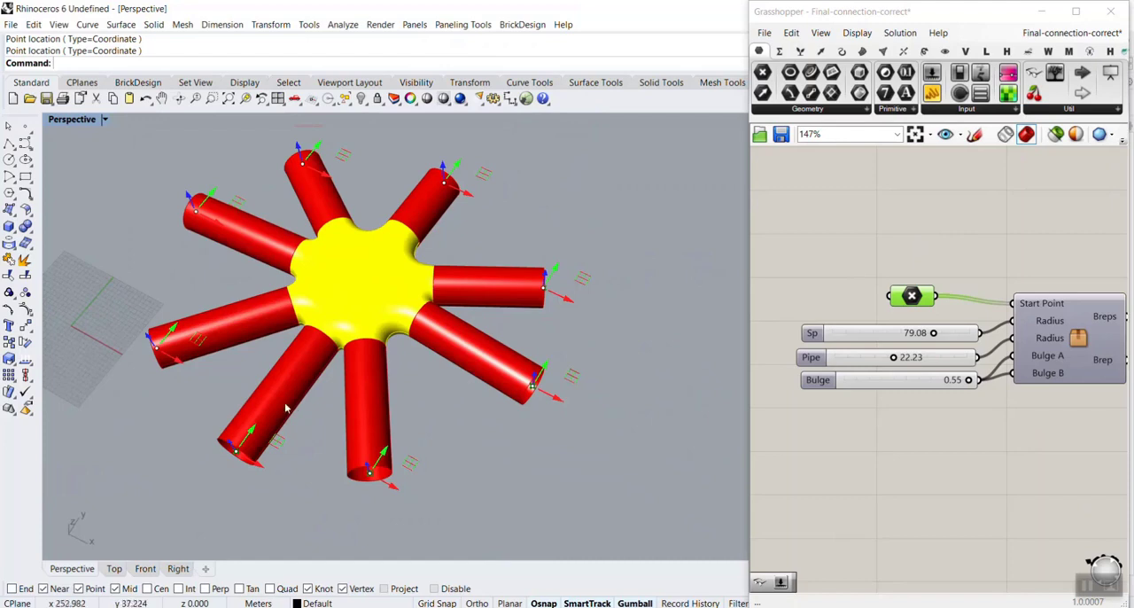
Step: Rerun the point placement so the hub joins three red pipes in a Y shape
{"action": "right_click", "coordinate": [910, 294]}
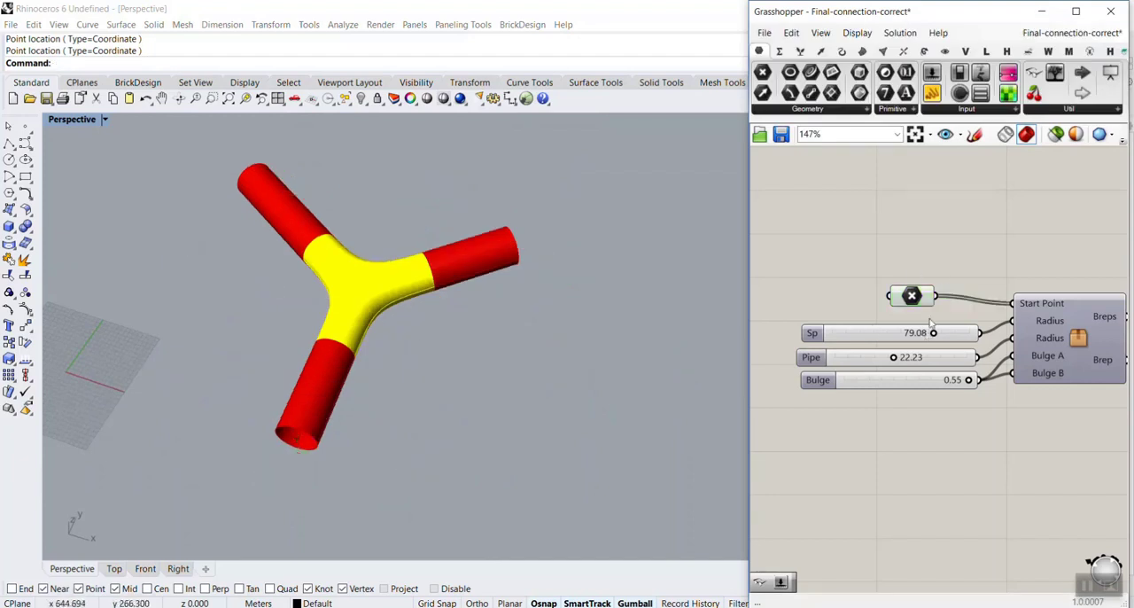
Step: Reshape the hub into a T junction with Sp 93.88, Pipe 28.26 and Bulge 0.45 via the sliders
{"action": "left_click_drag", "start_coordinate": [931, 333], "coordinate": [893, 333]}
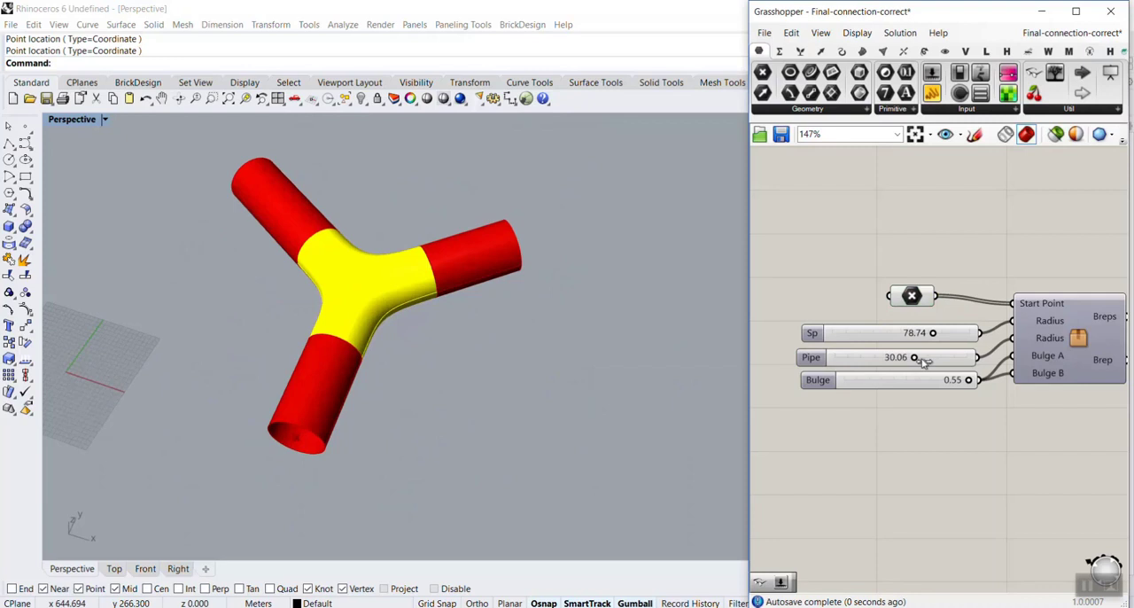
{"action": "left_click_drag", "start_coordinate": [896, 356], "coordinate": [939, 356]}
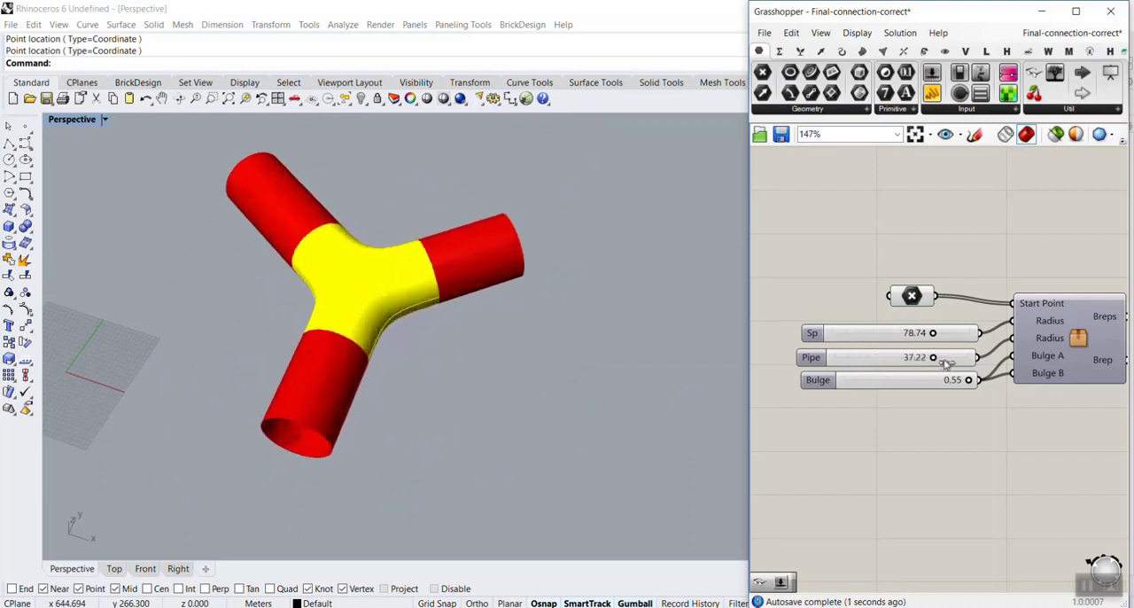
{"action": "left_click_drag", "start_coordinate": [921, 356], "coordinate": [939, 356]}
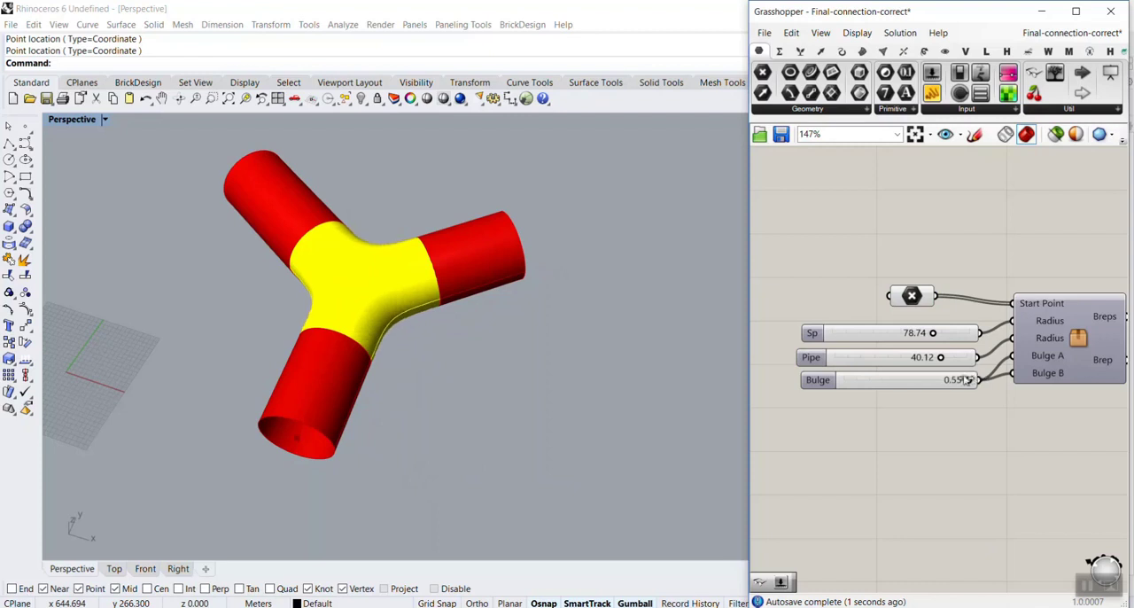
{"action": "left_click_drag", "start_coordinate": [953, 379], "coordinate": [924, 379]}
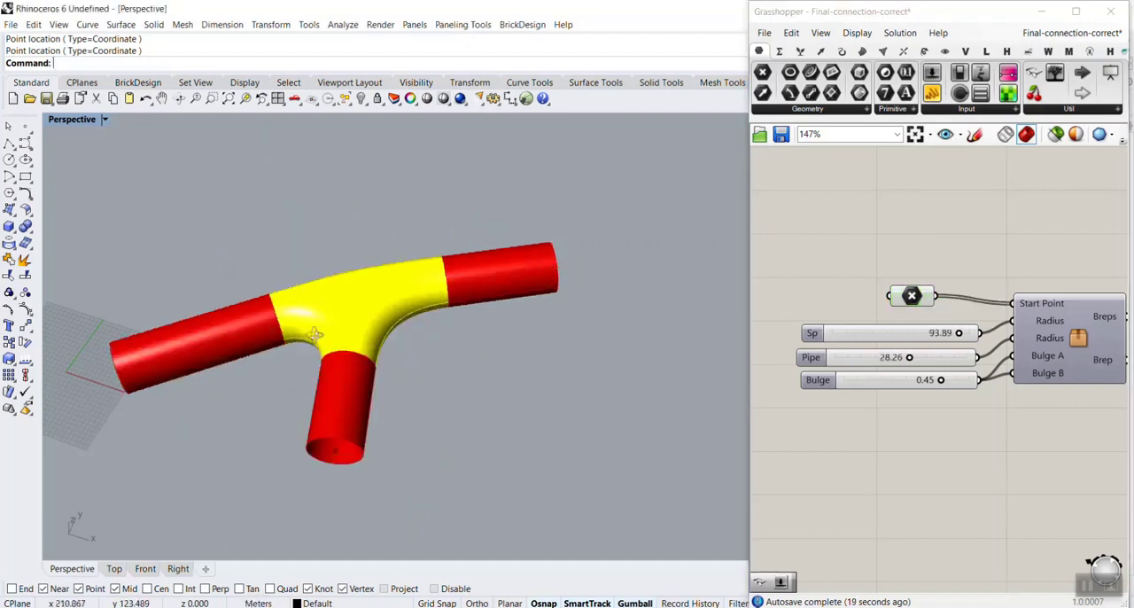
Step: Raise Sp to 100 and thicken the red pipes to about 39
{"action": "left_click_drag", "start_coordinate": [315, 333], "coordinate": [425, 280]}
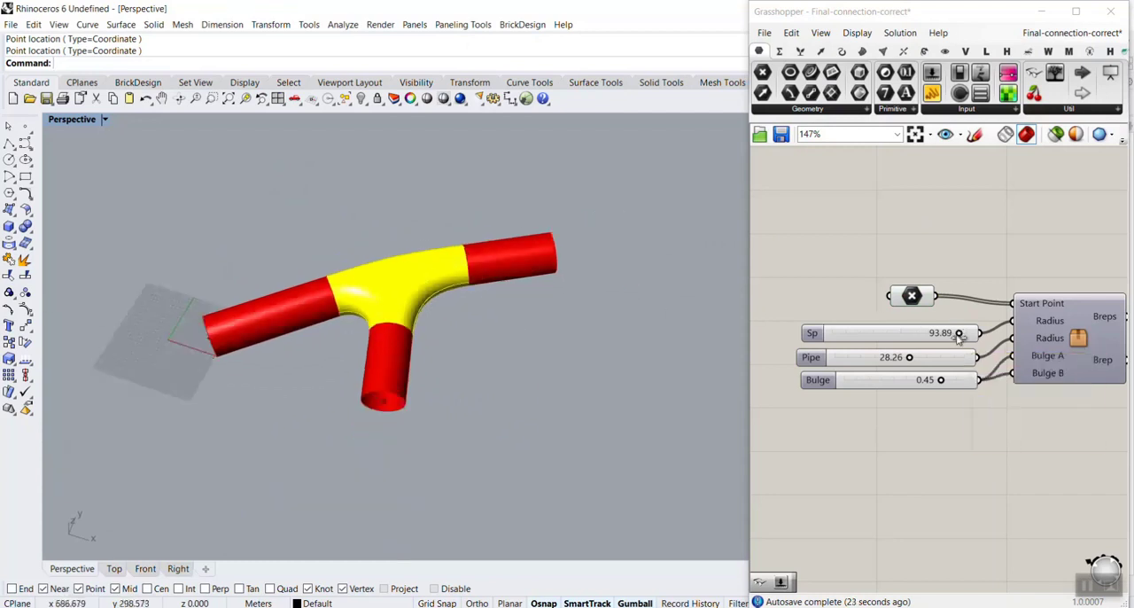
{"action": "left_click_drag", "start_coordinate": [960, 333], "coordinate": [978, 333]}
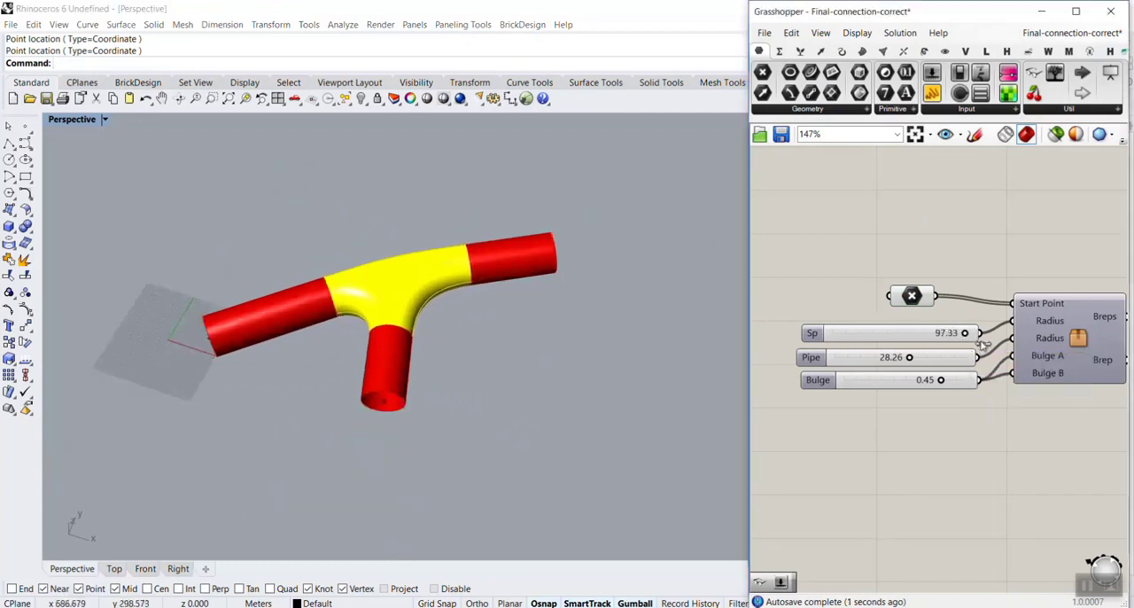
{"action": "left_click_drag", "start_coordinate": [907, 356], "coordinate": [942, 356]}
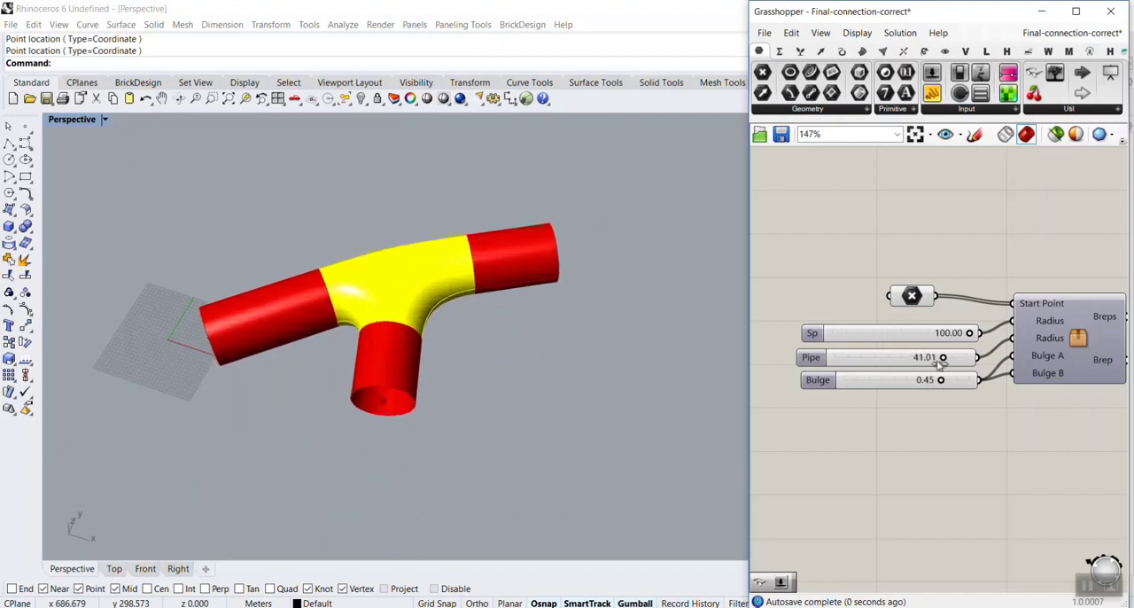
{"action": "left_click_drag", "start_coordinate": [930, 356], "coordinate": [903, 356]}
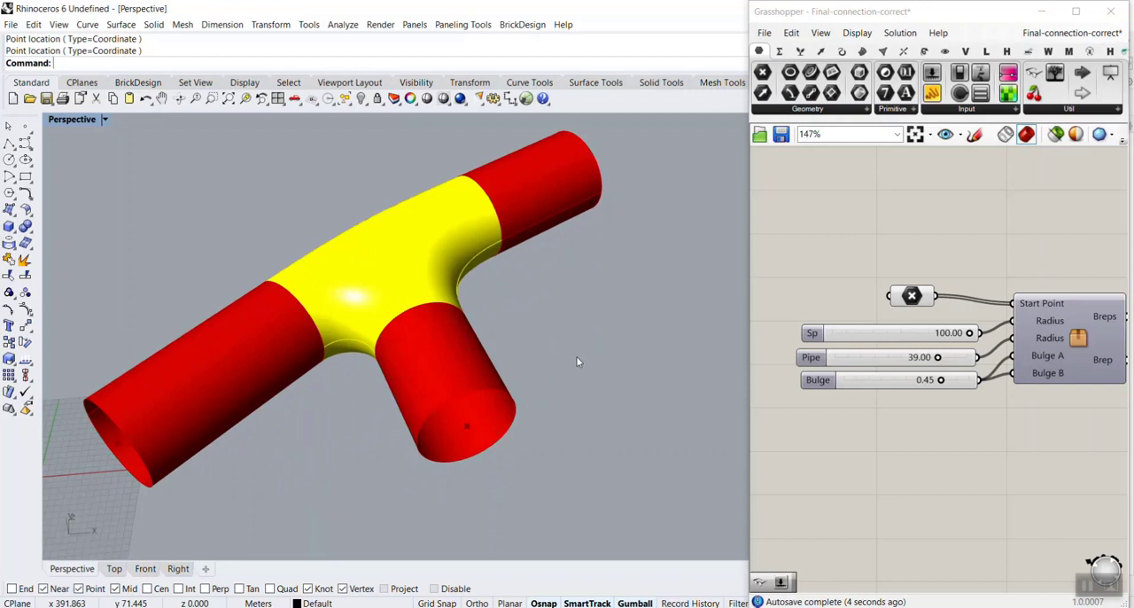
{"action": "mouse_move", "coordinate": [560, 361]}
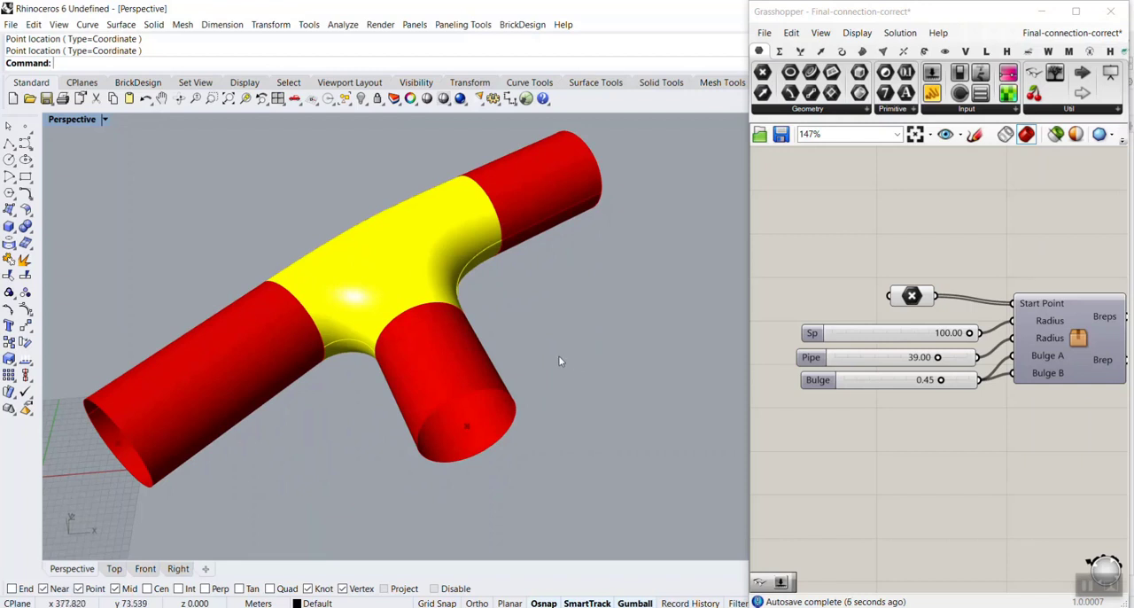
{"action": "mouse_move", "coordinate": [414, 245]}
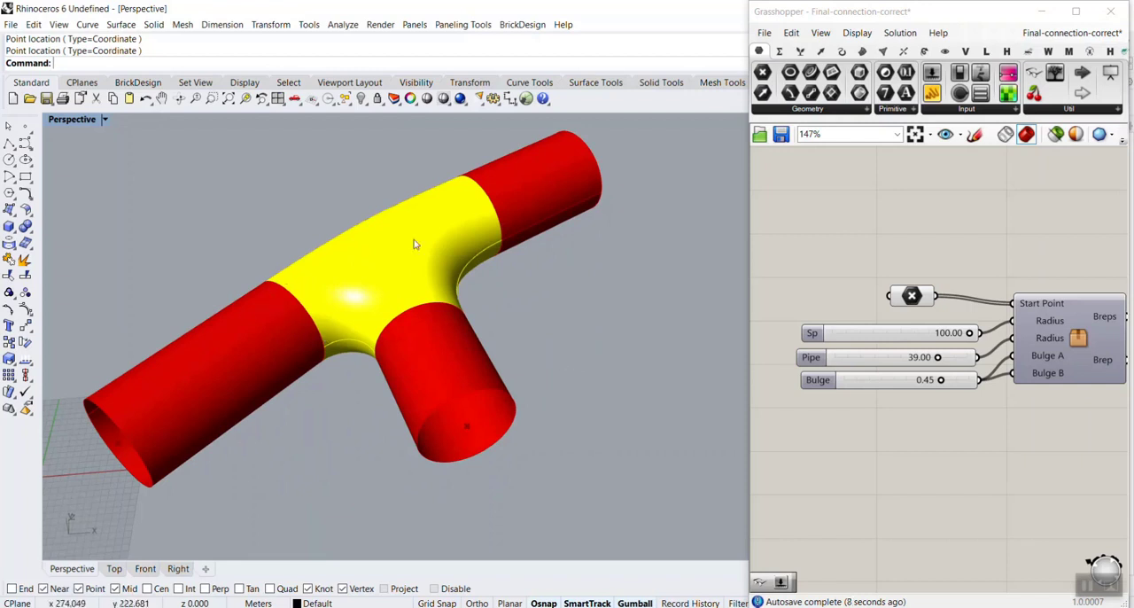